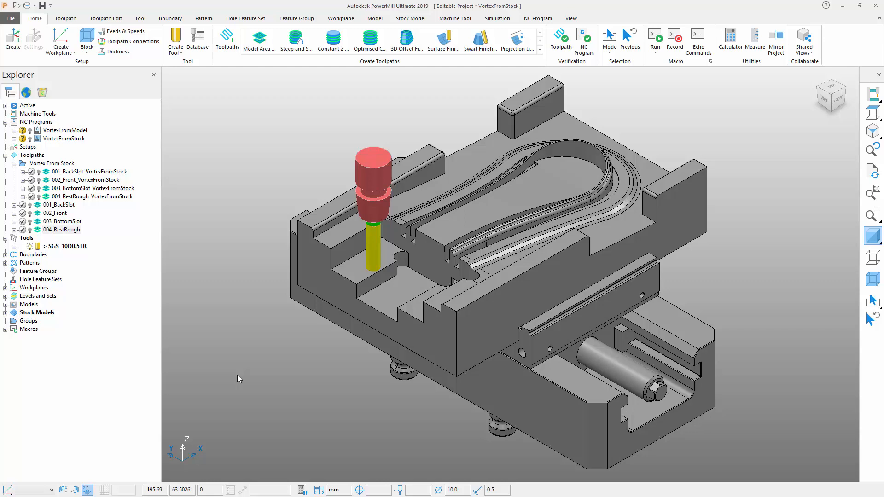
Start Model Area Clearance toolpath 1 and set its style to Vortex
left_click(258, 41)
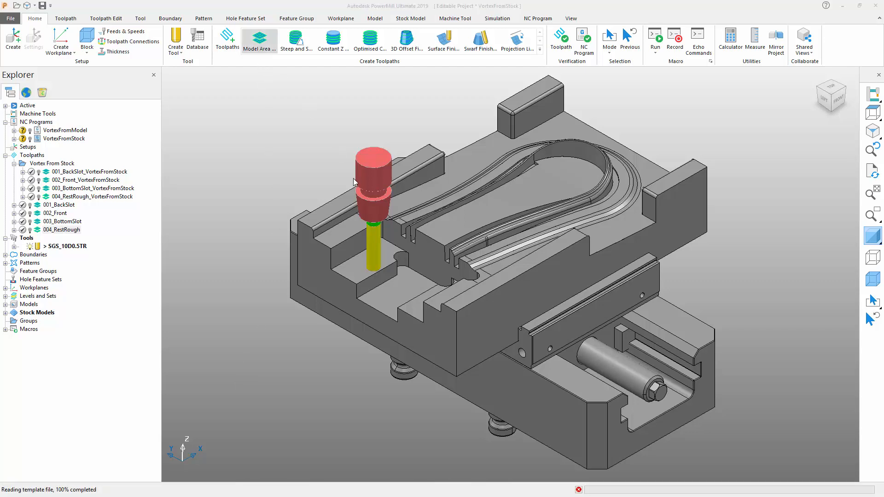
left_click(259, 40)
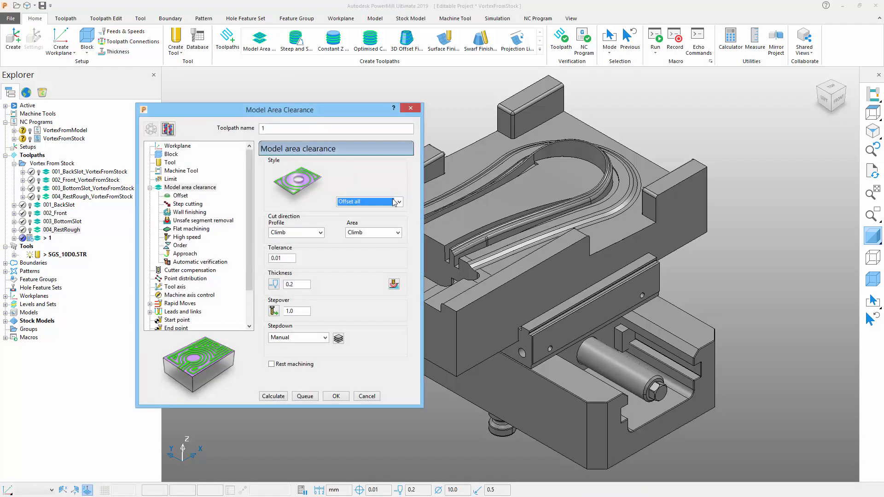
left_click(396, 201)
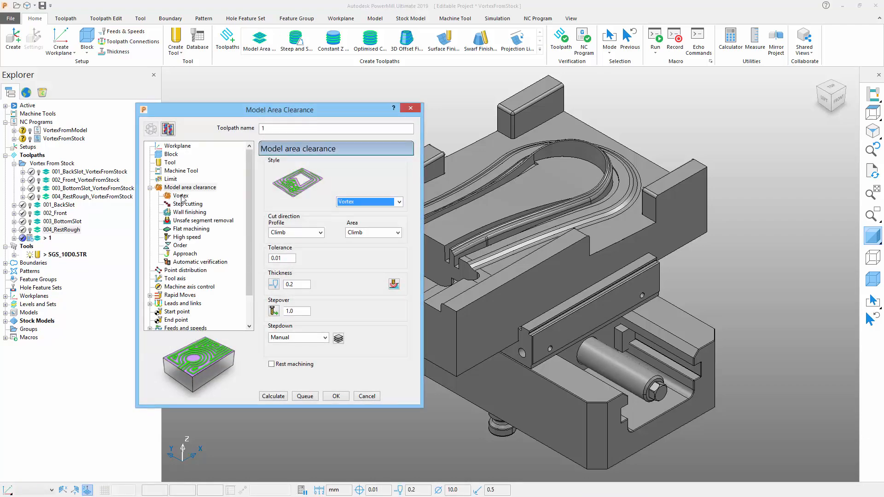
On the Vortex page, review From model and From stock, keeping From model
left_click(181, 196)
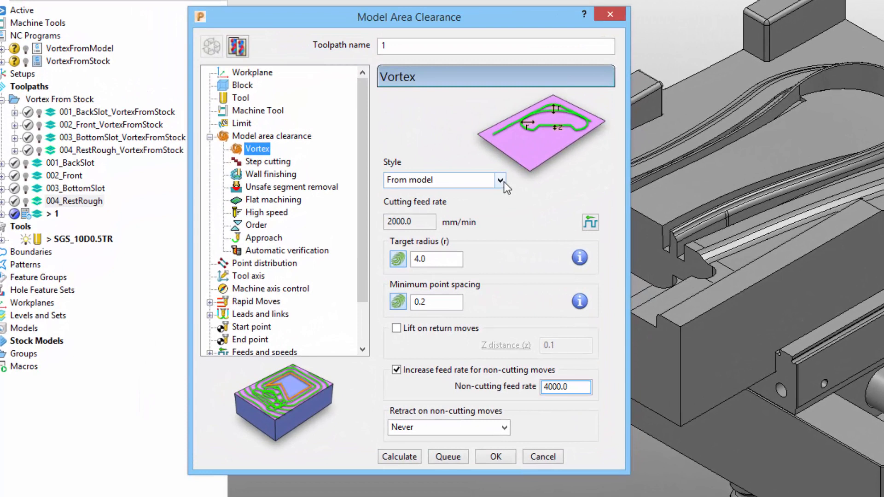
left_click(500, 180)
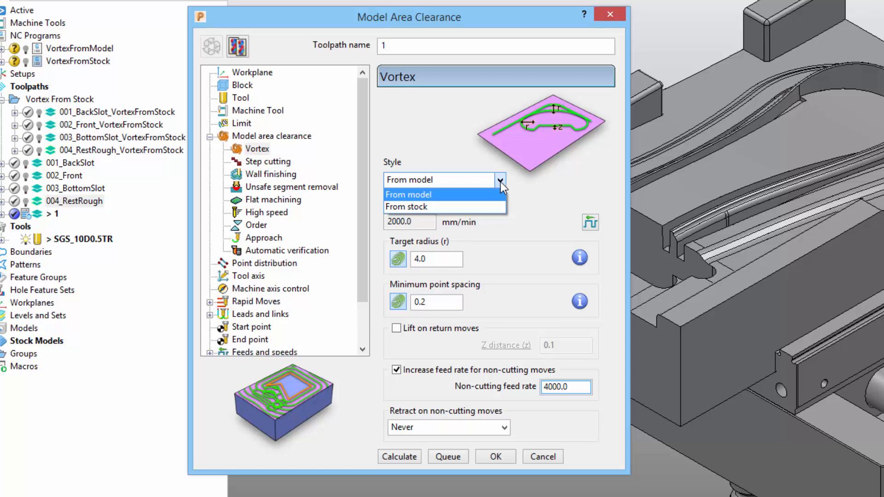
left_click(408, 194)
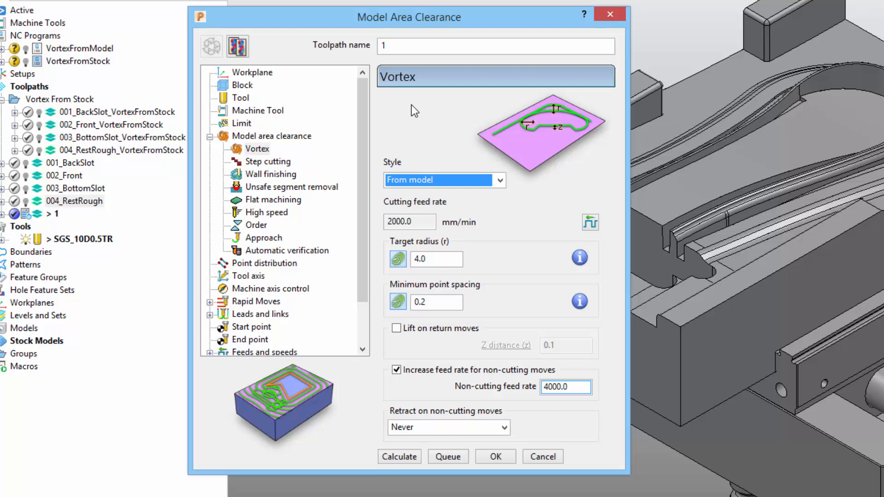
left_click(498, 180)
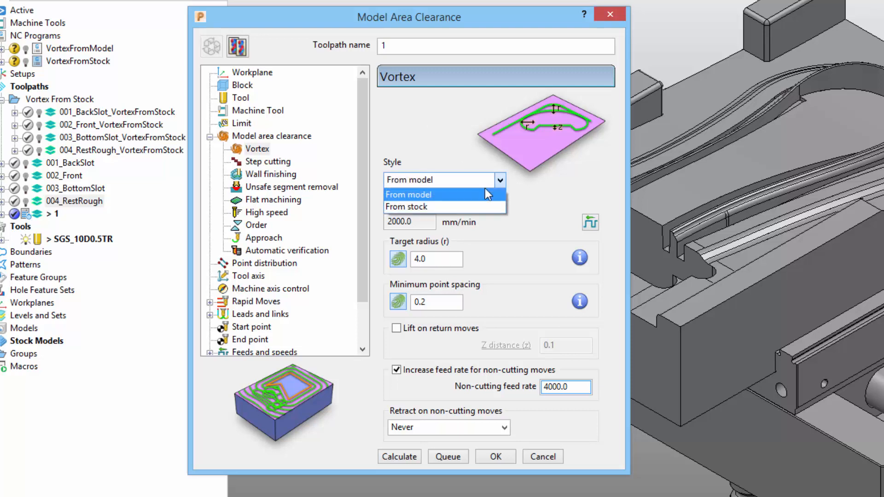
left_click(407, 206)
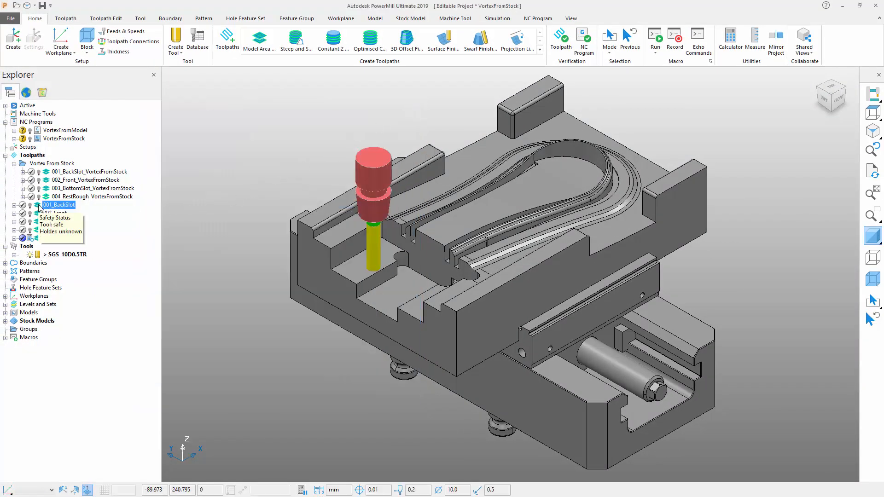
Preview 001_BackSlot, 002_Front, 003_BottomSlot and 004_RestRough, then right-click VortexFromModel
left_click(58, 204)
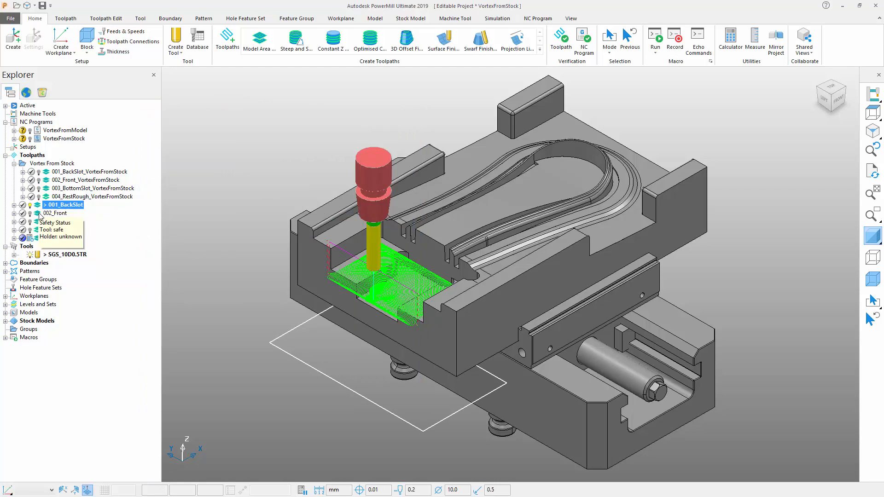
left_click(58, 213)
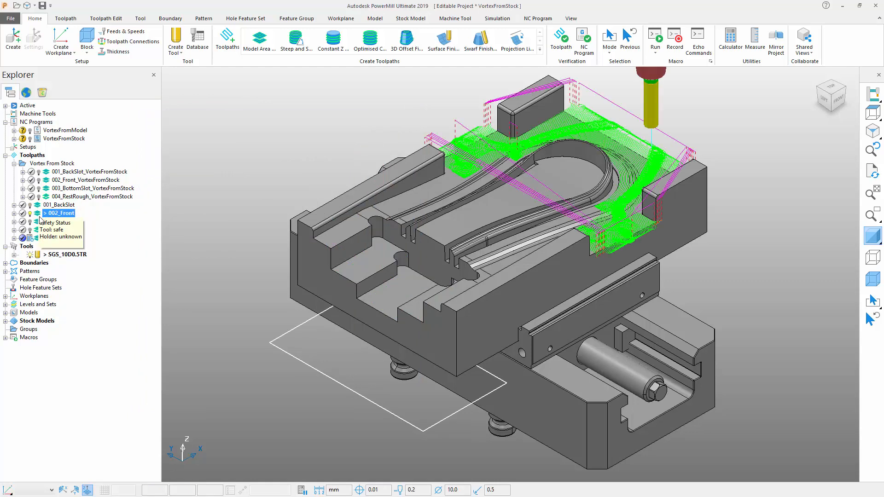
left_click(58, 213)
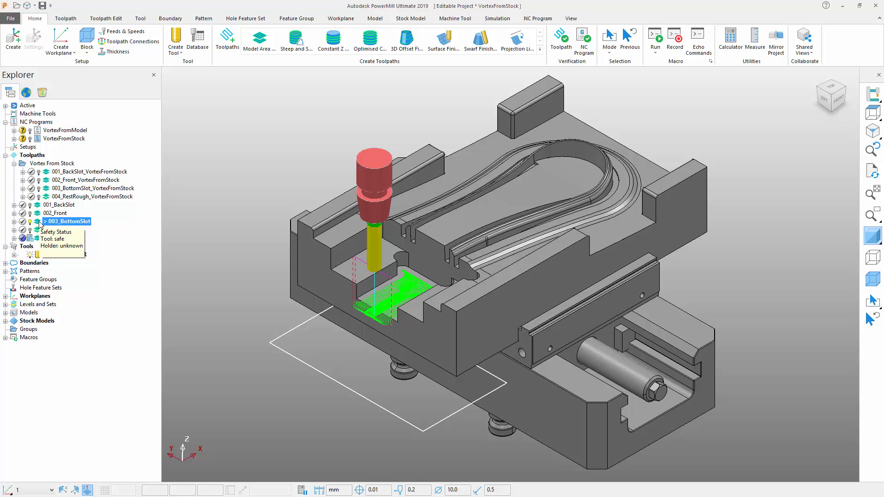
left_click(67, 231)
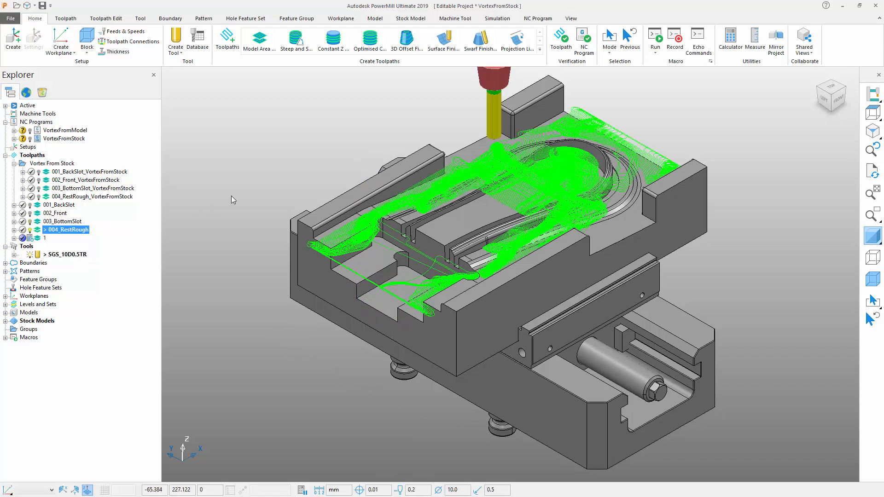
right_click(63, 130)
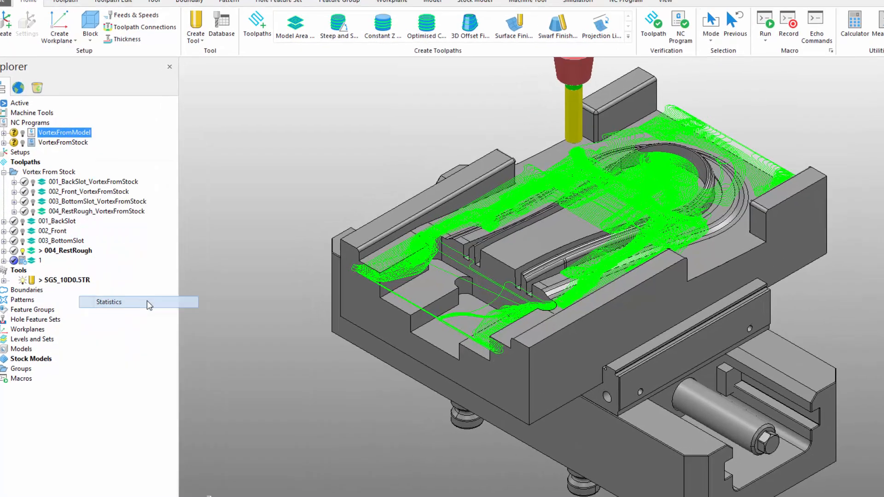
View VortexFromModel statistics (0:48:28, 71 lifts), then close them
left_click(108, 302)
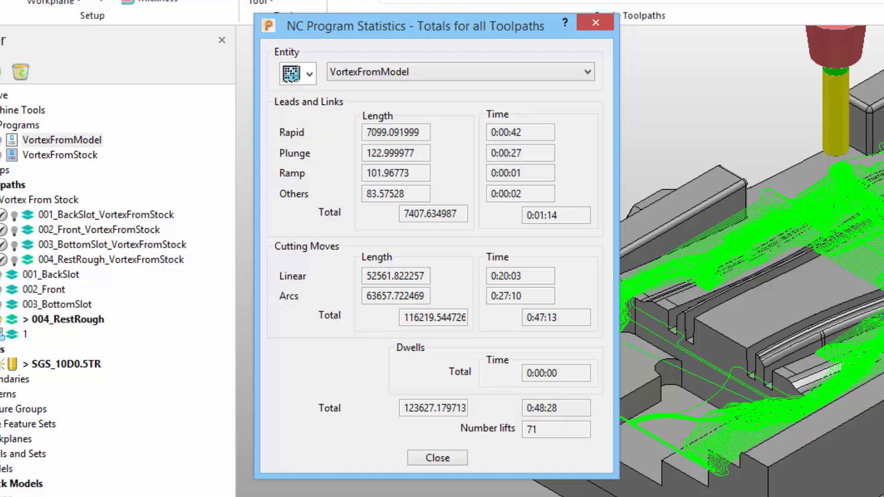
left_click(436, 457)
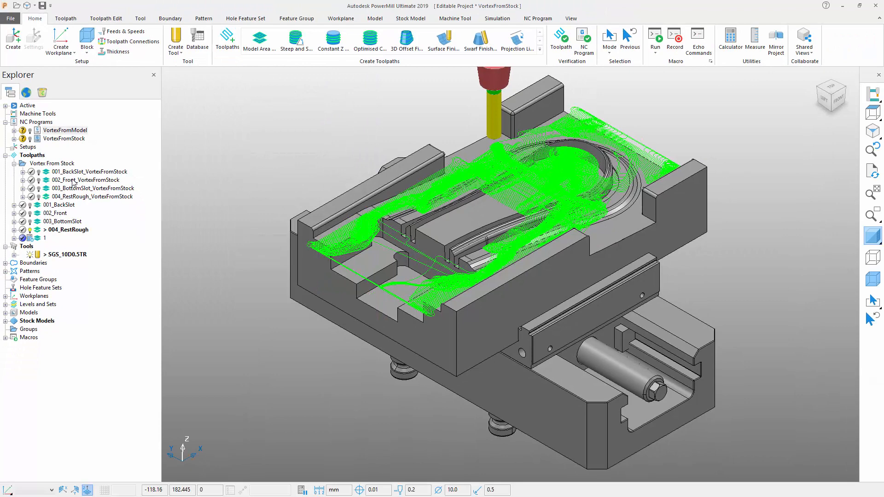
Preview the BackSlot, Front, BottomSlot and RestRough VortexFromStock toolpaths in turn
left_click(90, 171)
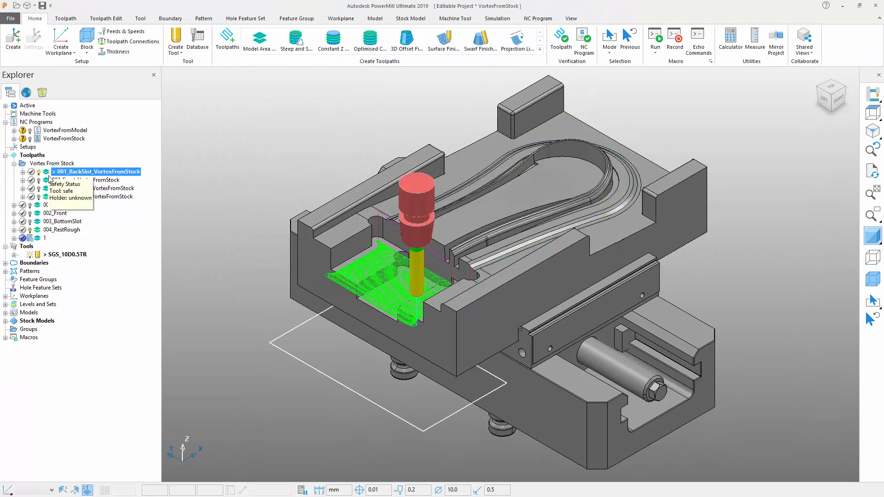
left_click(84, 180)
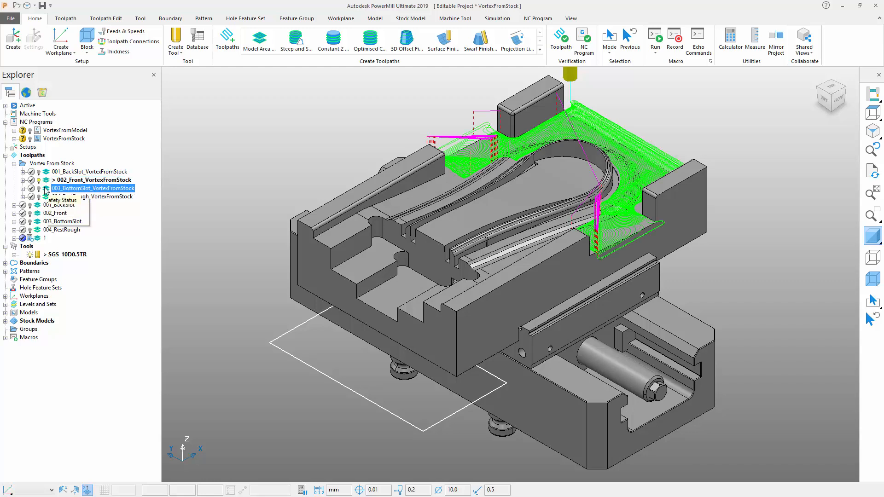
left_click(99, 188)
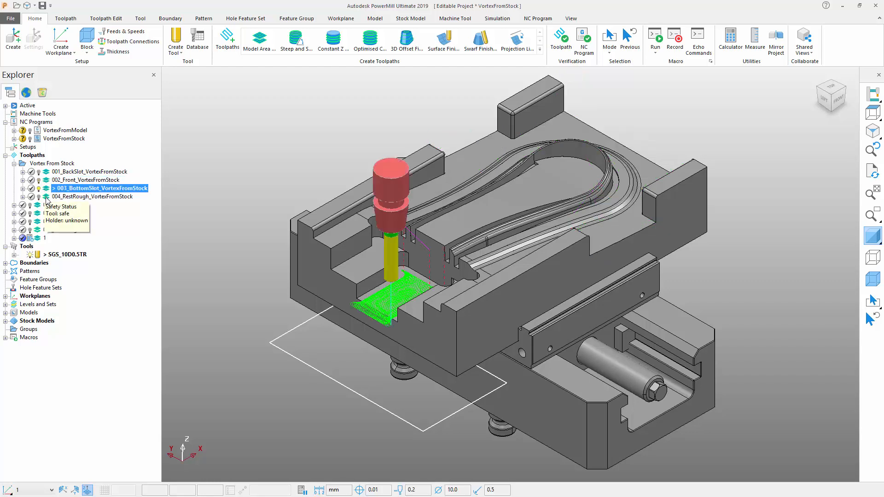
left_click(92, 196)
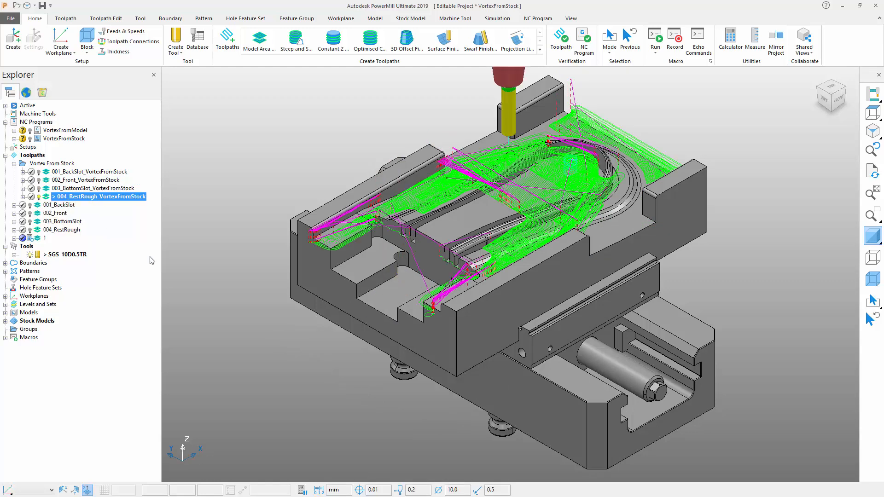
mouse_move(241, 309)
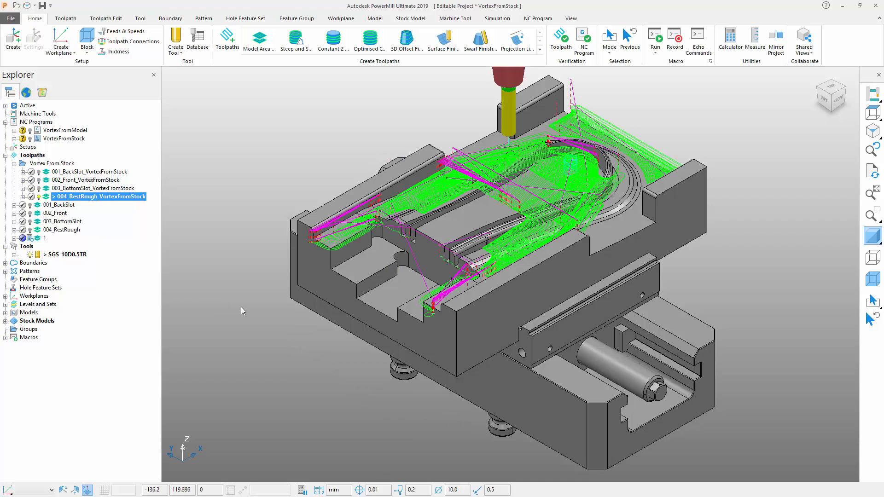
mouse_move(75, 144)
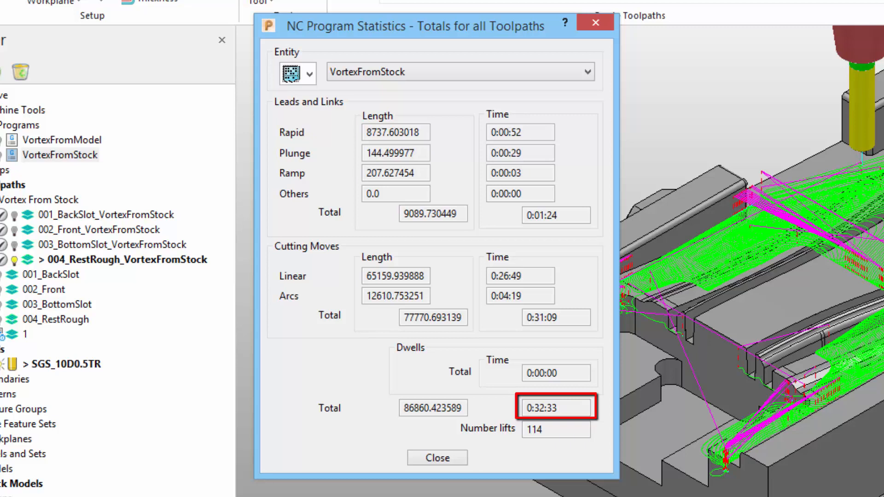
Close the VortexFromStock statistics (0:32:33, 114 lifts), leaving RestRough shown
left_click(555, 407)
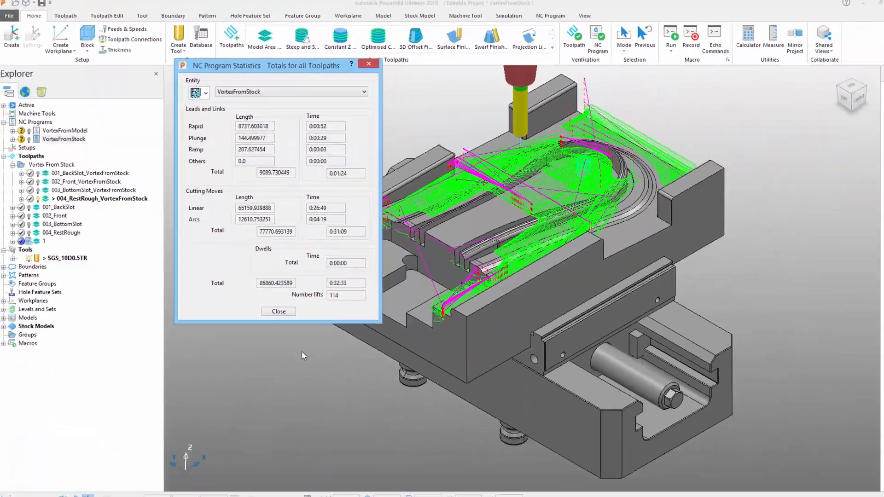
left_click(278, 311)
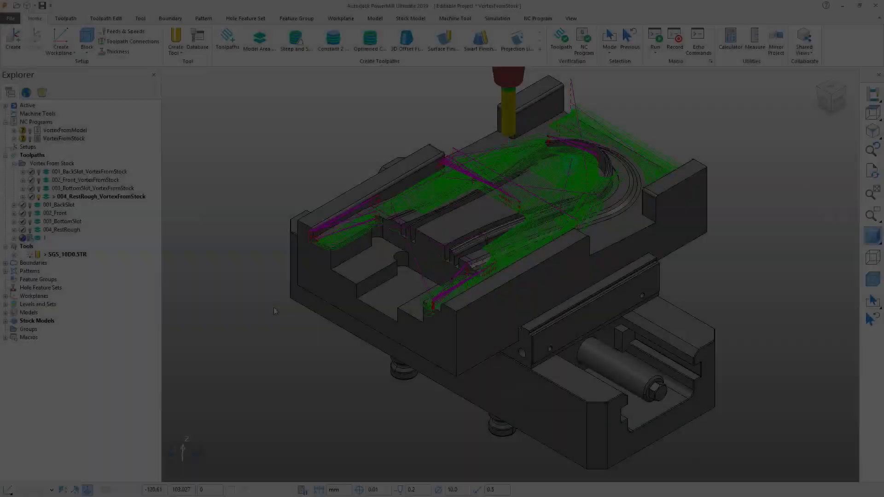